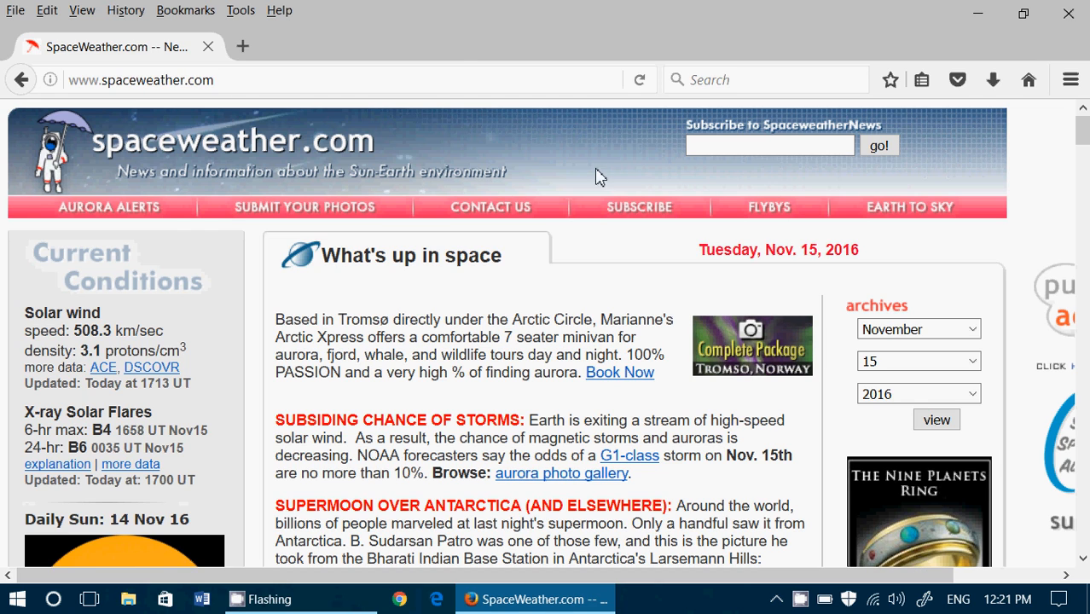
Show the Help menu, dismiss it, and show it again with About Firefox available.
left_click(278, 11)
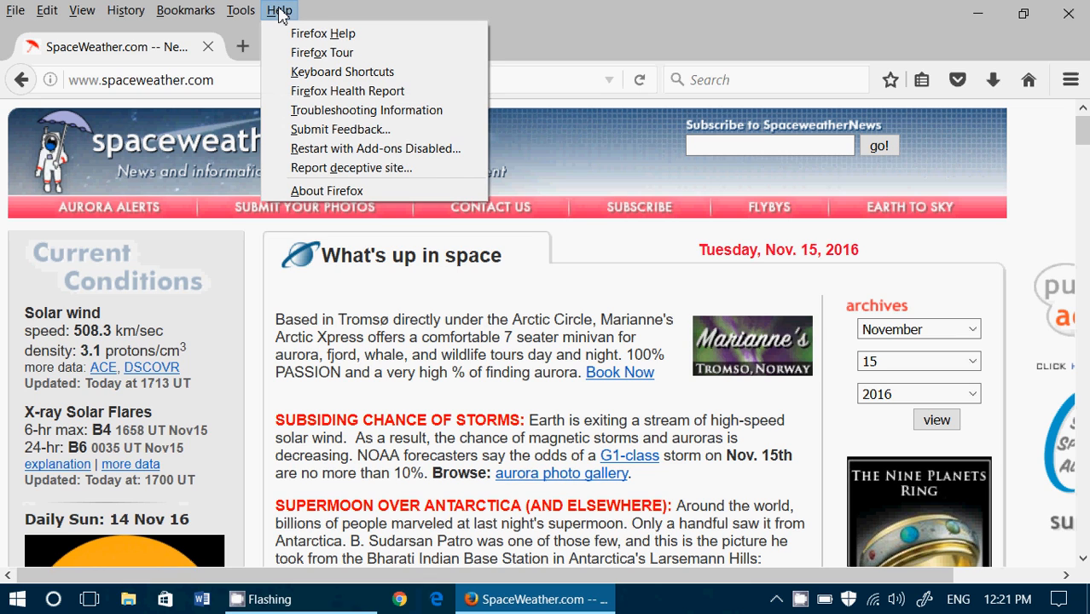
left_click(279, 10)
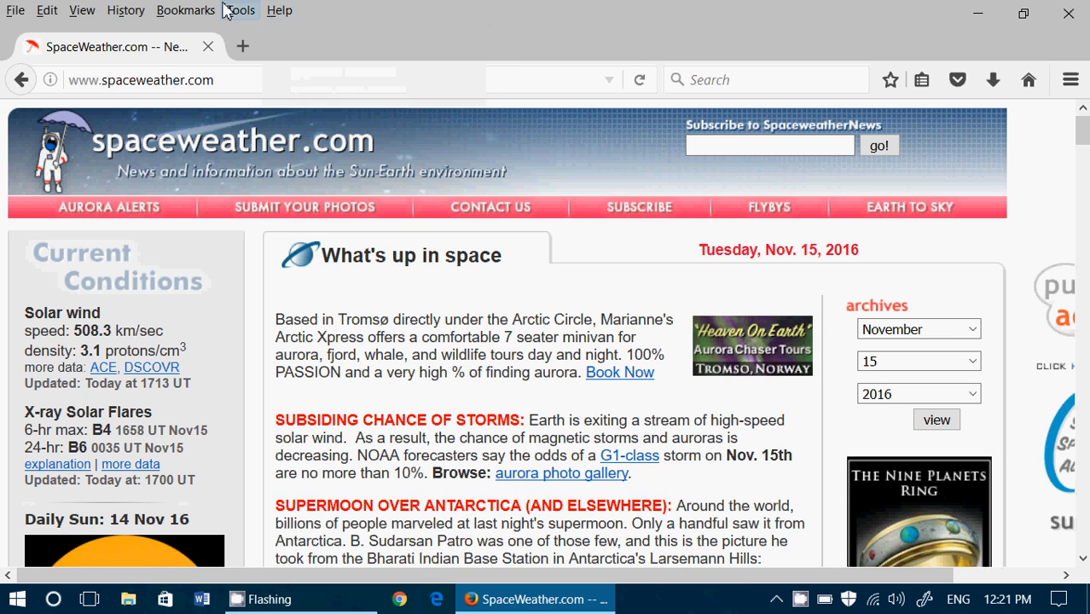
left_click(278, 11)
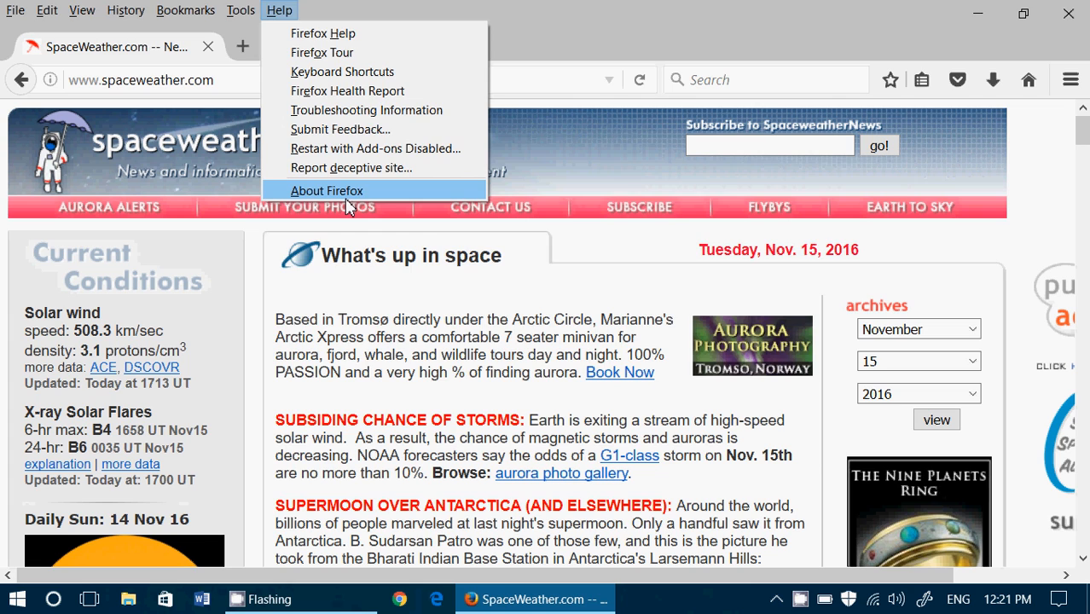
Show the About Firefox window confirming version 50.0 is up to date.
left_click(327, 191)
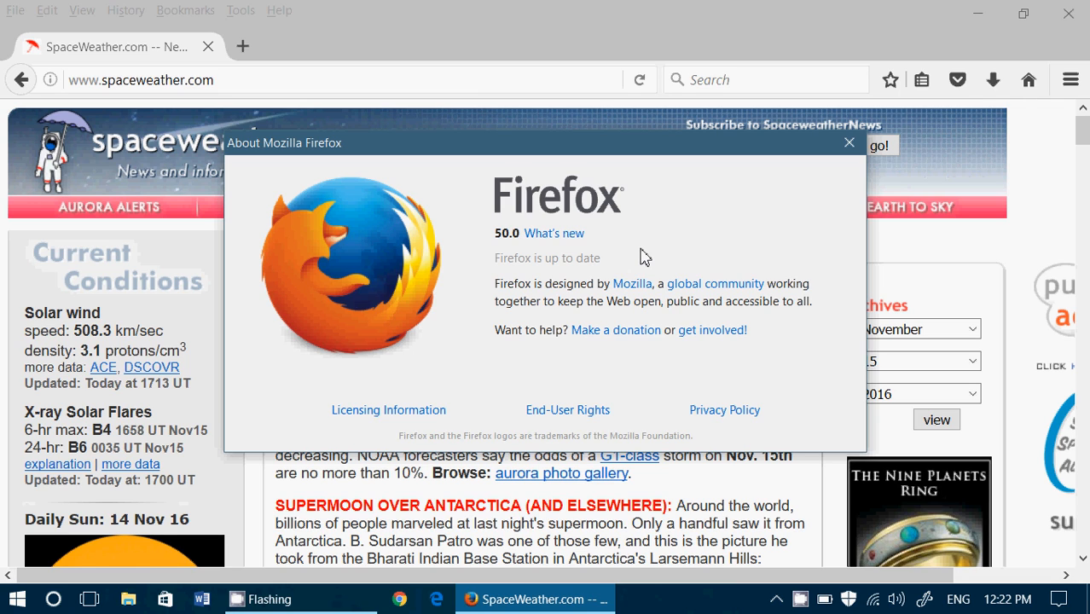
mouse_move(633, 256)
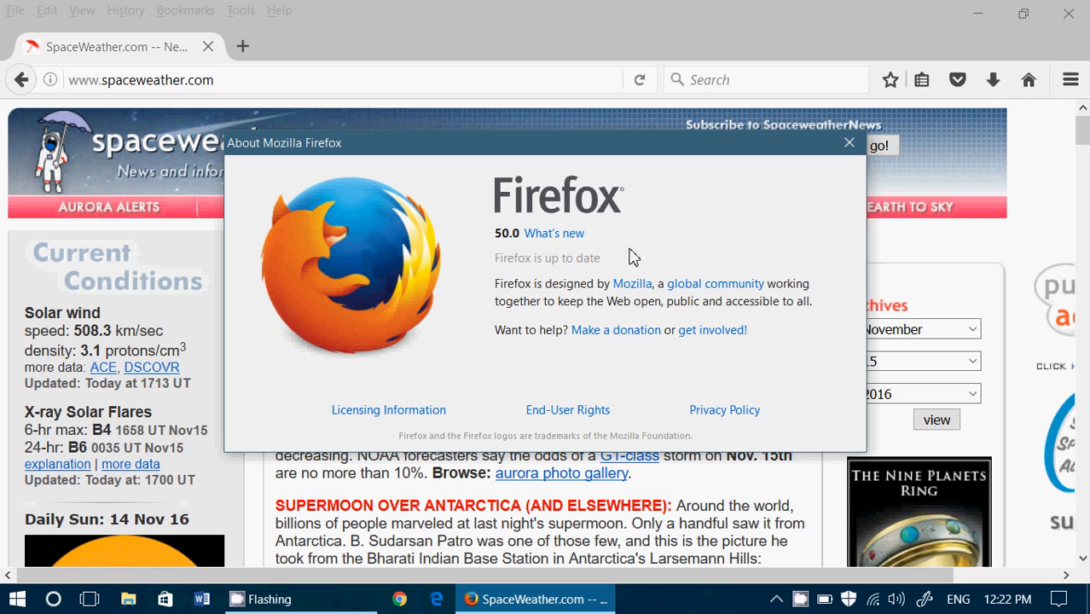
Close the About Firefox window to return to SpaceWeather.com.
left_click(850, 143)
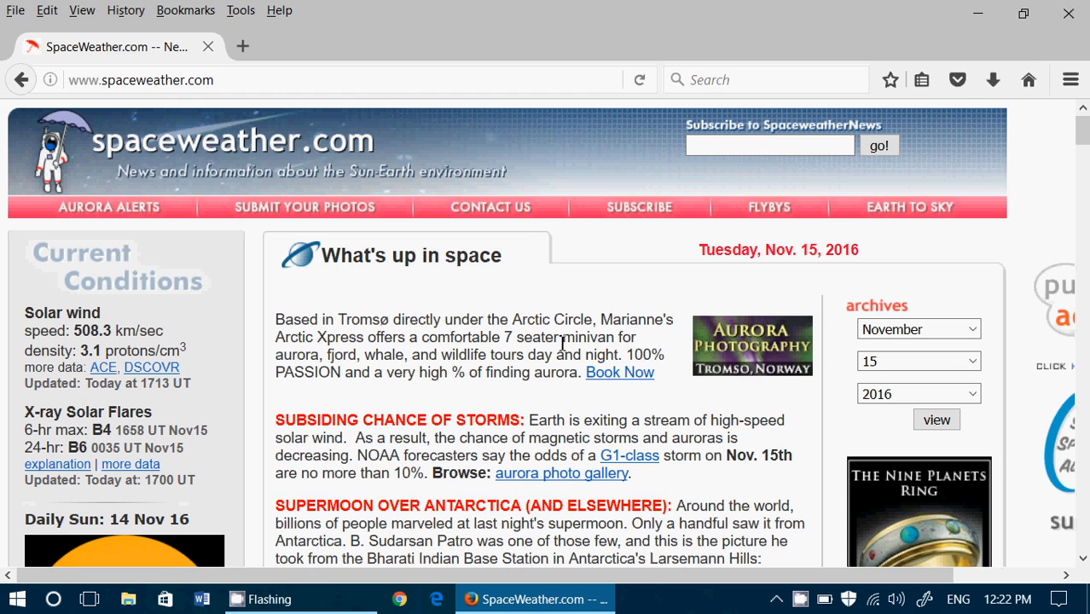
Find 'moon' on SpaceWeather.com as a whole word, reporting 1 of 4 highlighted matches.
key("ctrl+f")
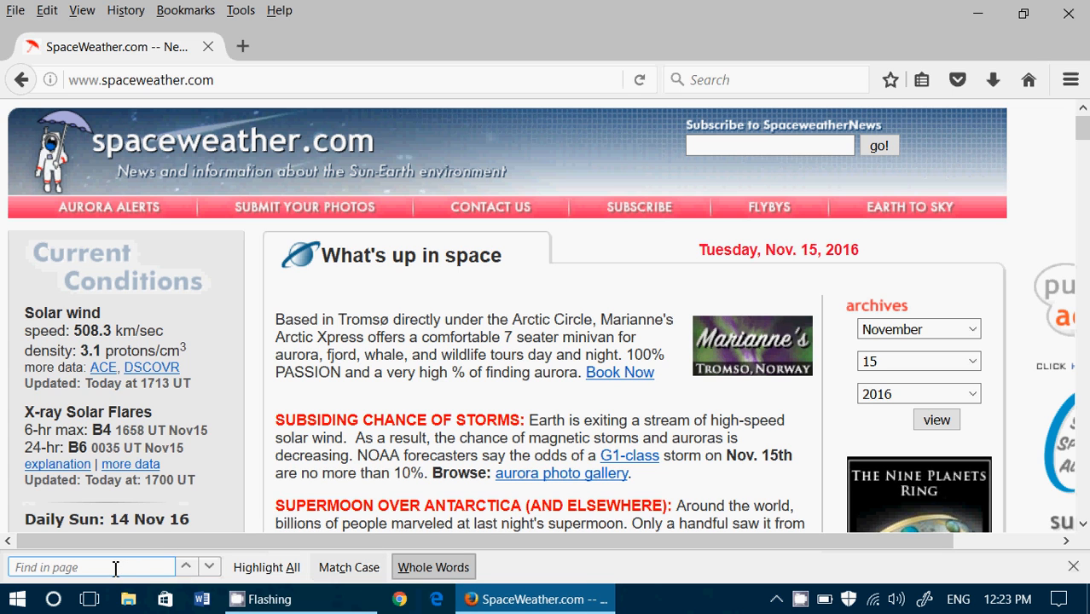
type("moon")
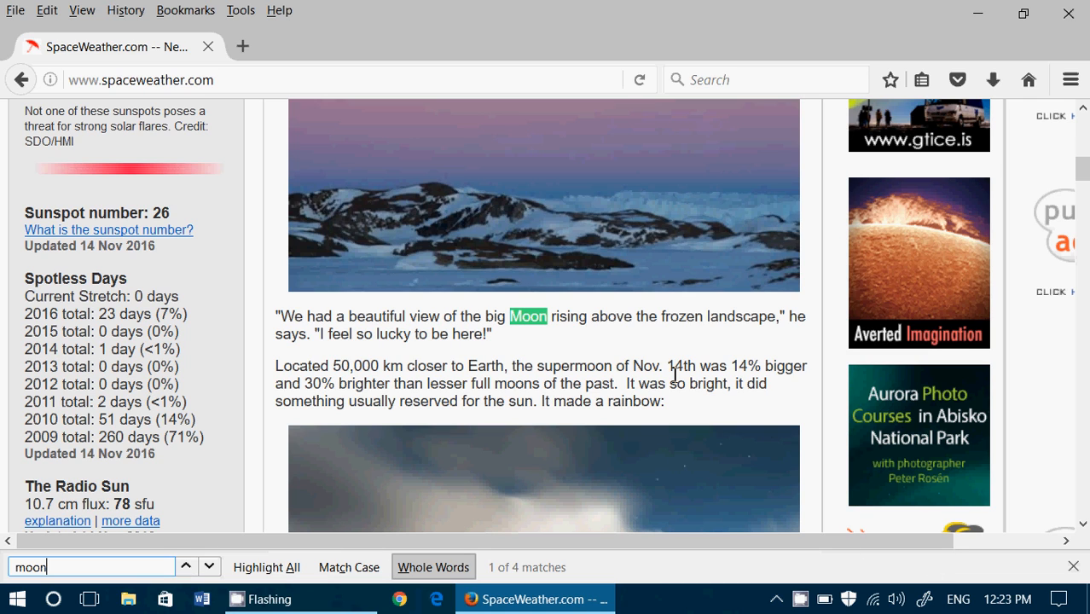
scroll("down", 3)
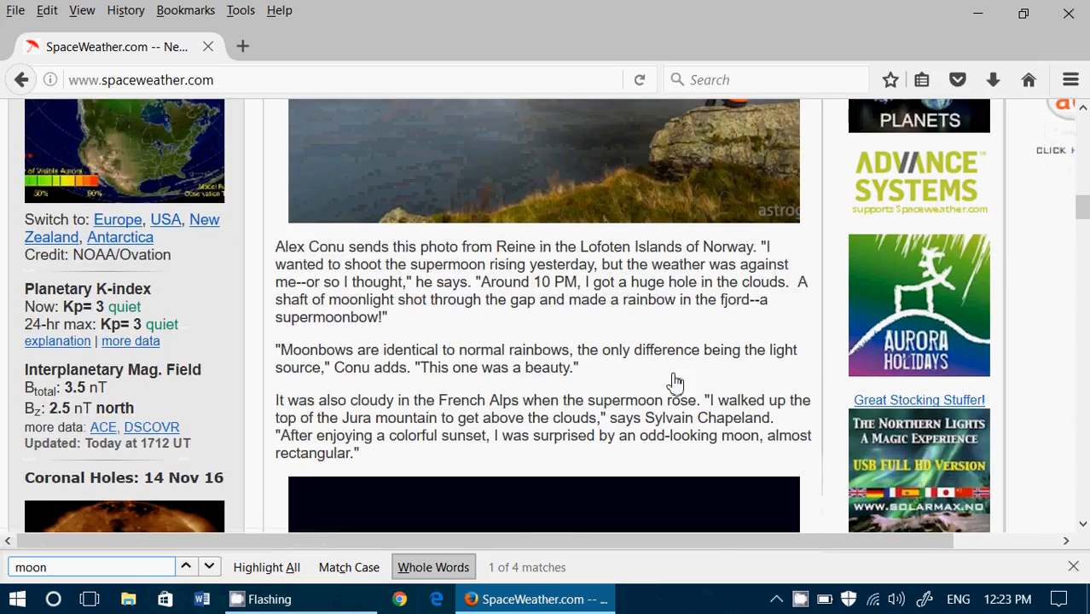
scroll("up", 3)
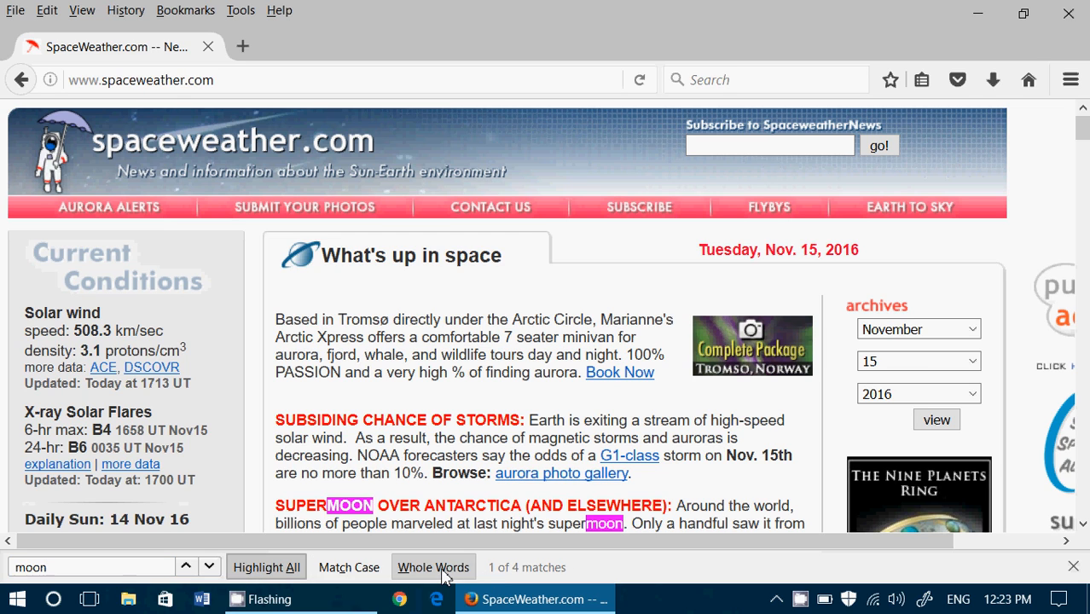
Compare 14 matches with Whole Words off against 4 with it on, then end the search.
left_click(433, 567)
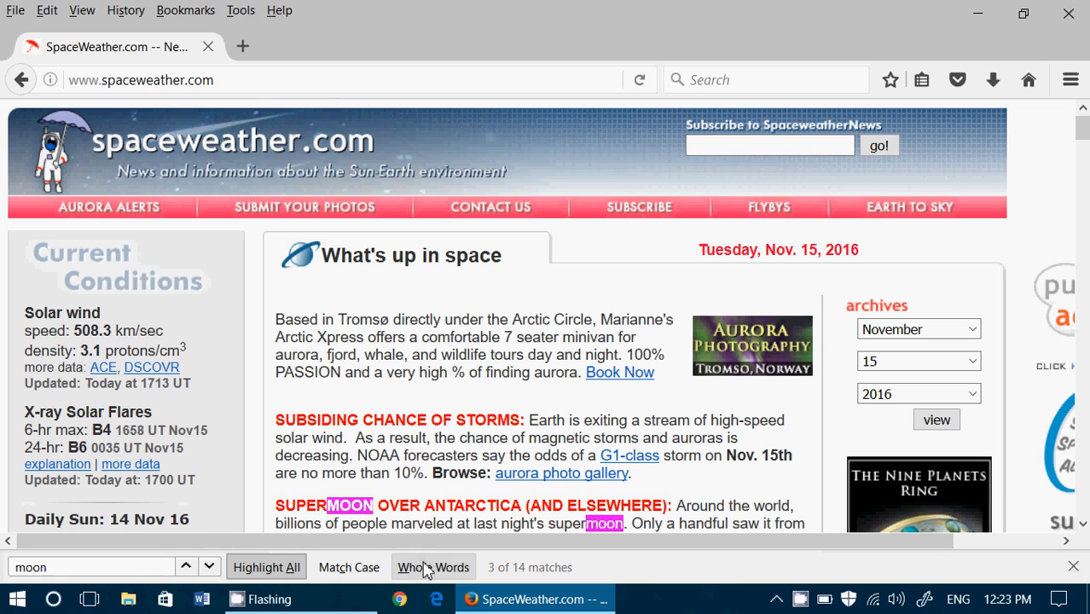
left_click(433, 566)
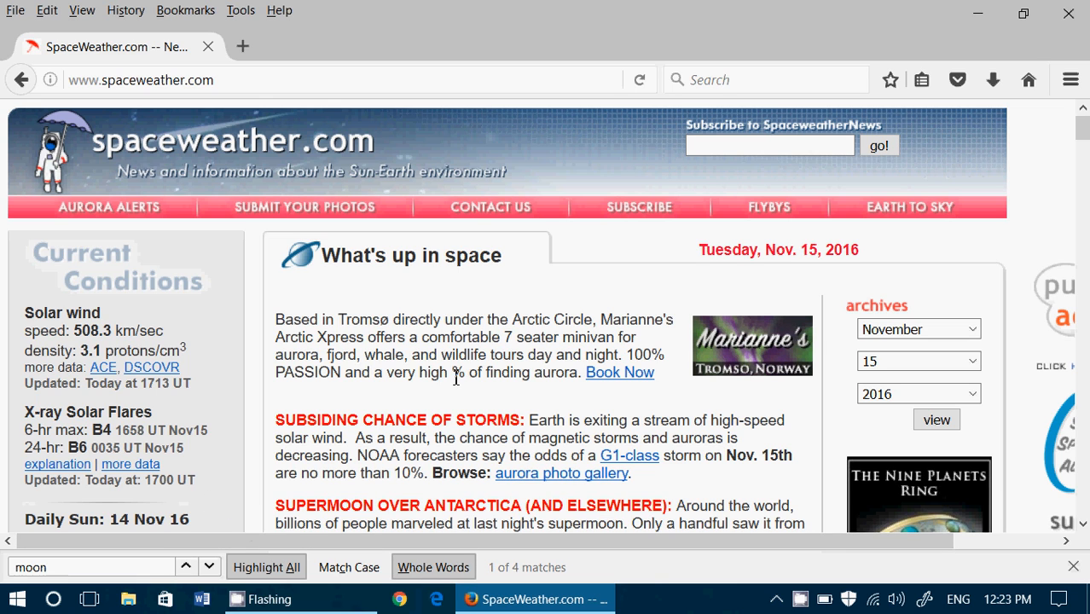
scroll("down", 3)
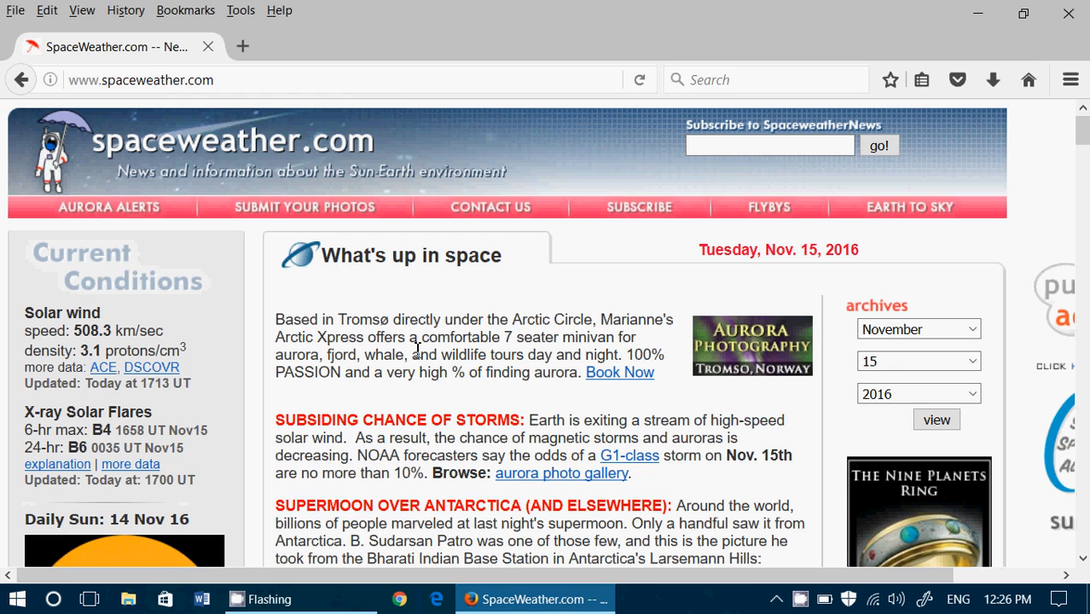
mouse_move(798, 14)
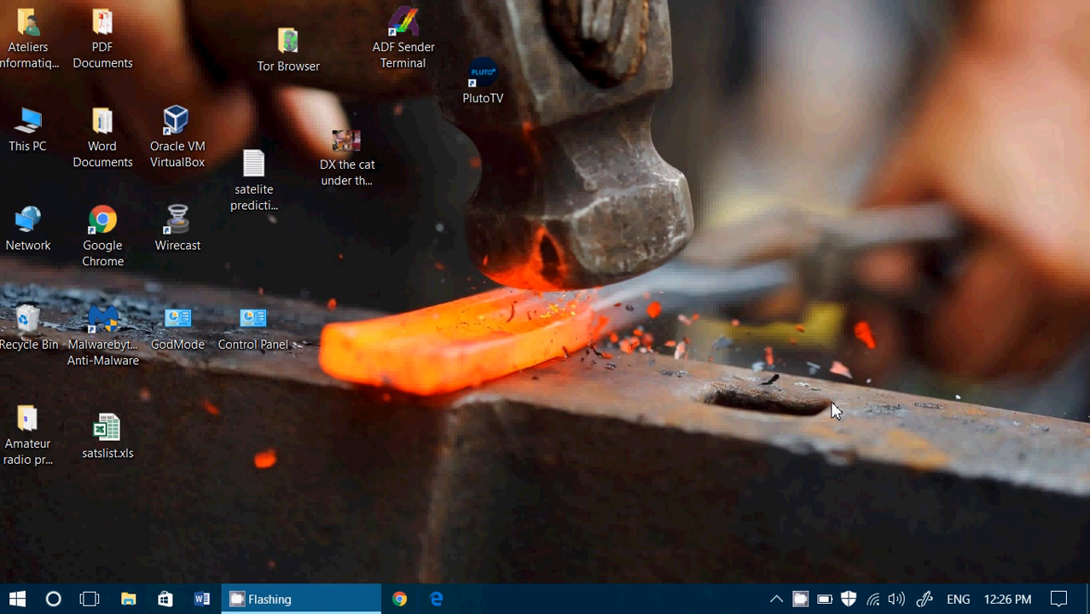
mouse_move(611, 435)
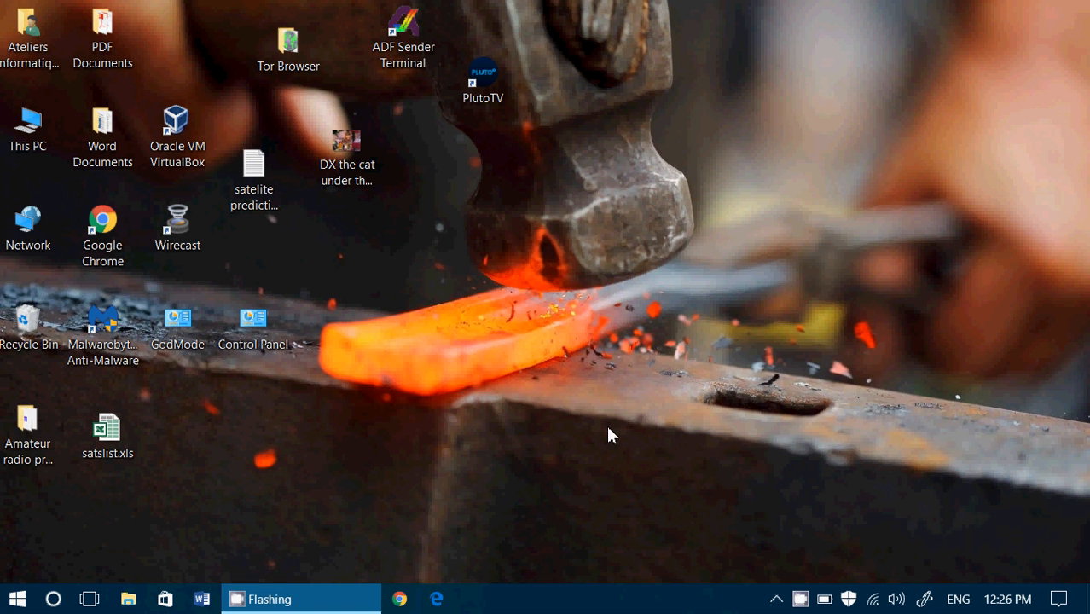
Relaunch Firefox from Windows search so it shows the Google Canada homepage.
left_click(54, 597)
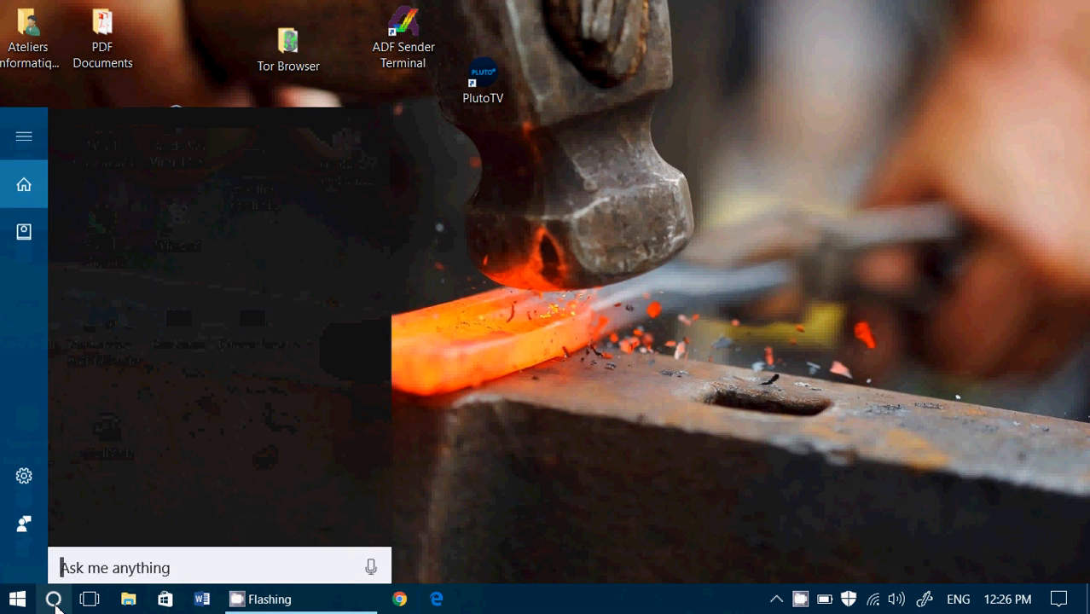
type("fire")
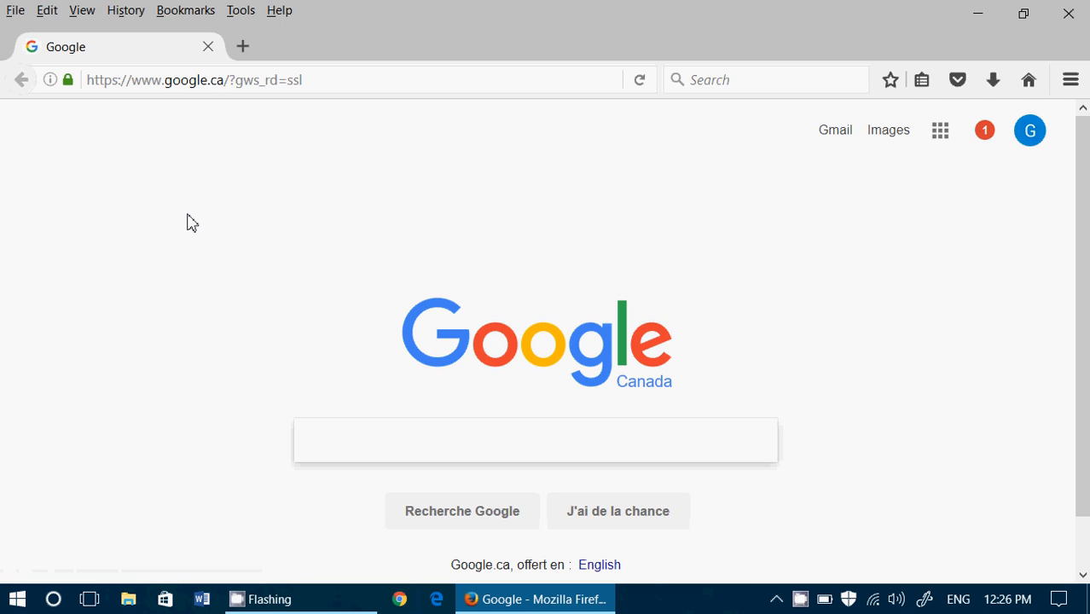
Search Google for 'firefox', leading with Mozilla's French Firefox download page.
left_click(536, 440)
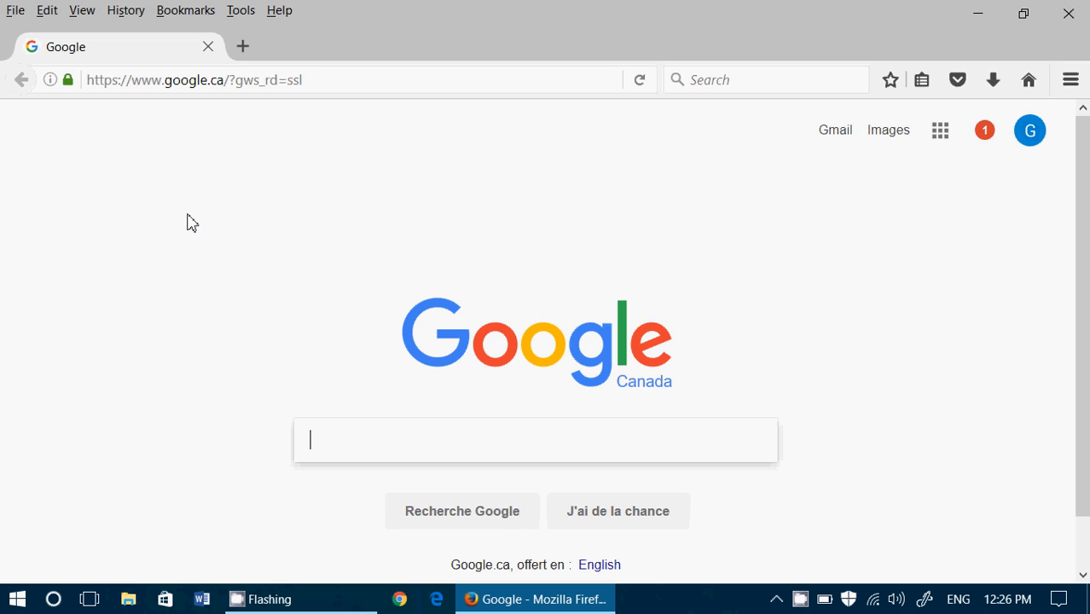
type("firefox")
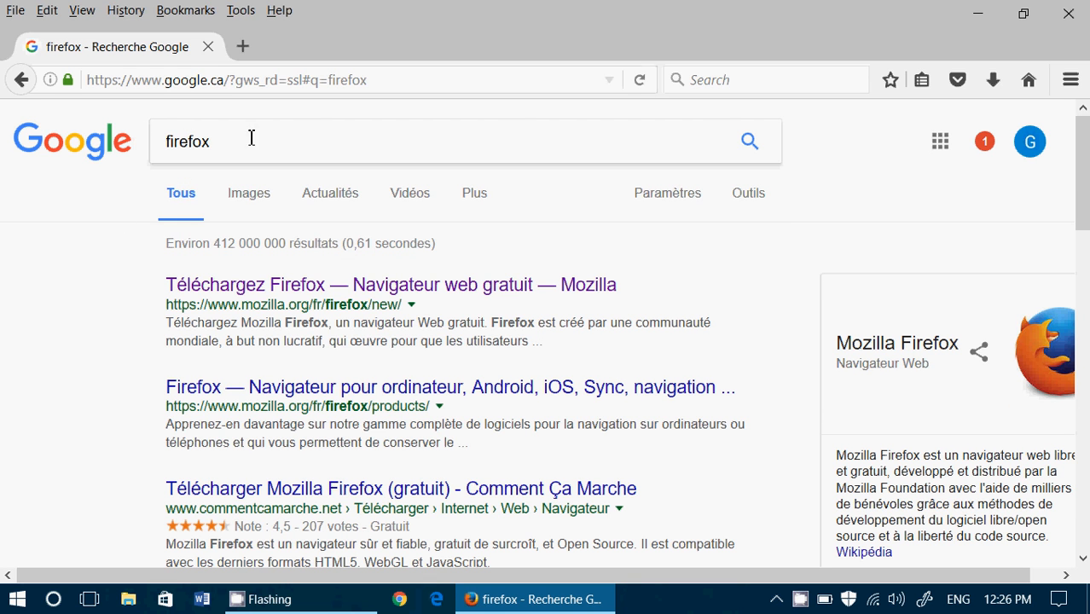
mouse_move(321, 293)
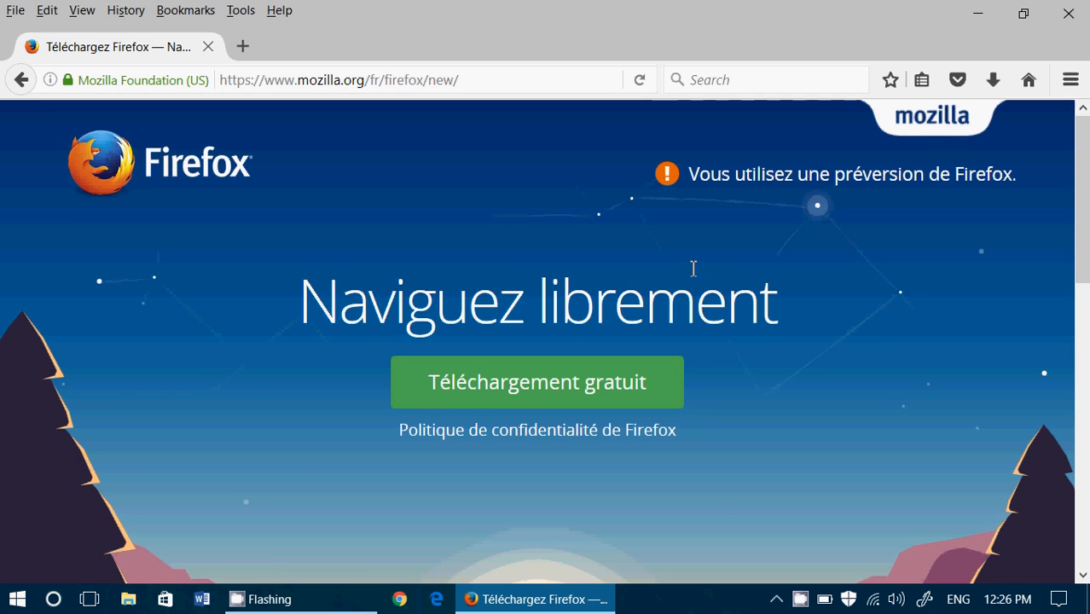
mouse_move(1068, 14)
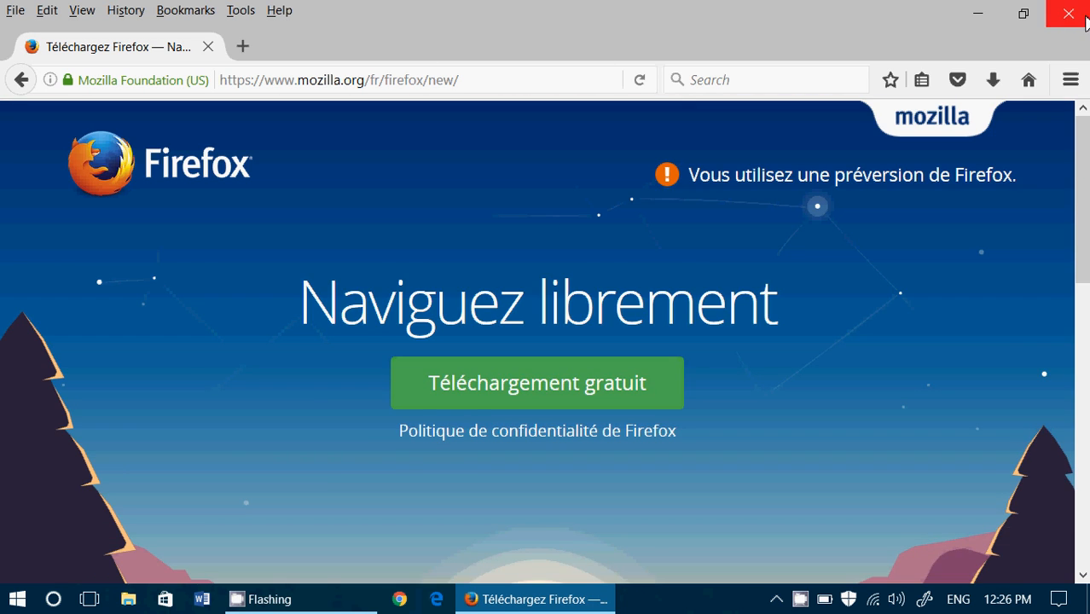
Close Firefox and show the CamStudio recorder window from the system tray.
left_click(1068, 14)
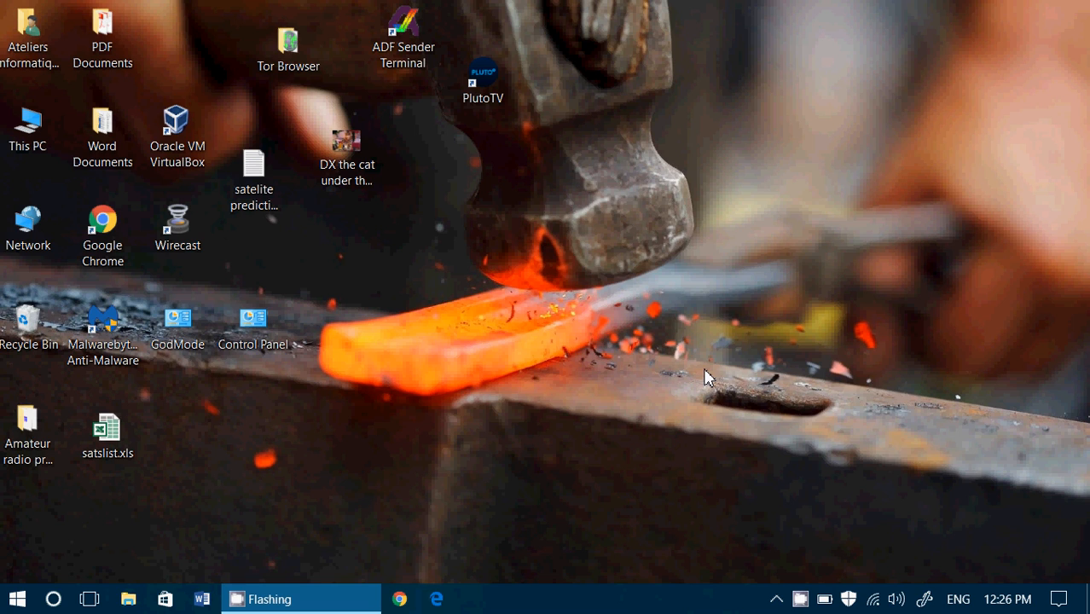
mouse_move(1029, 352)
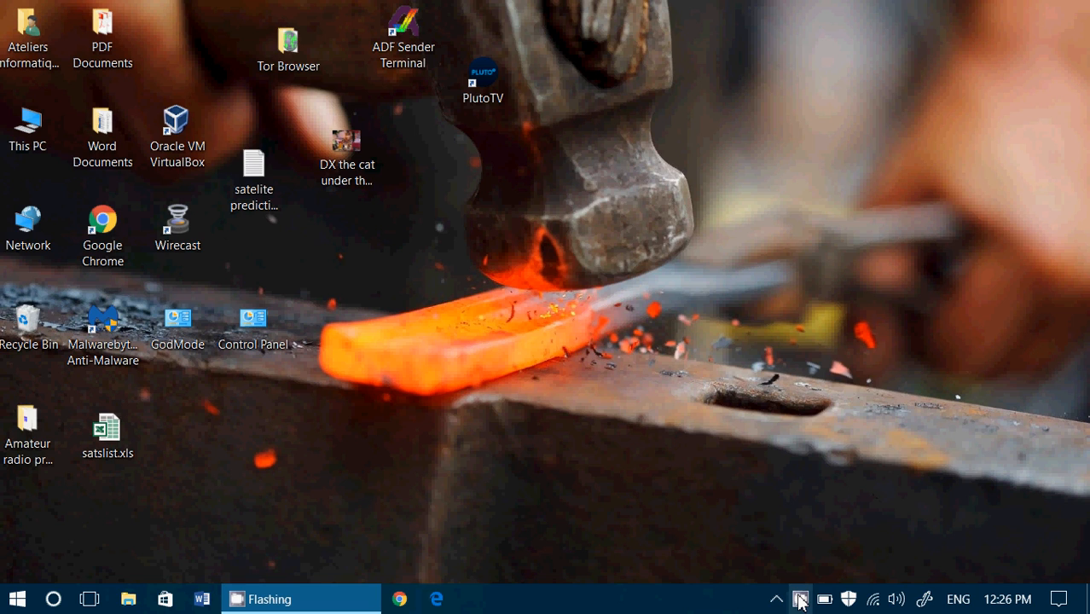
mouse_move(805, 599)
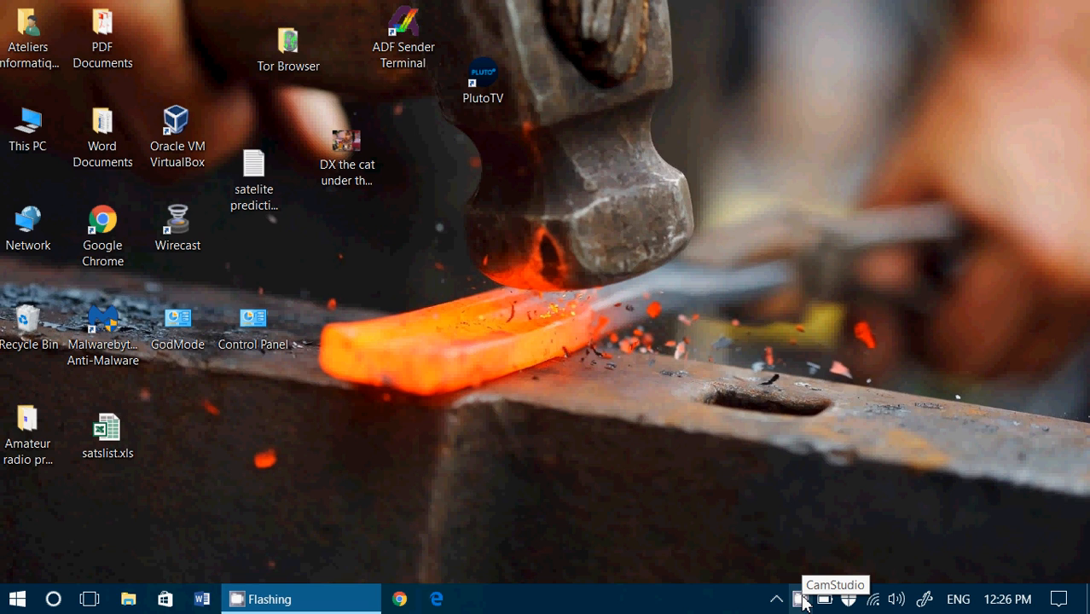
left_click(807, 599)
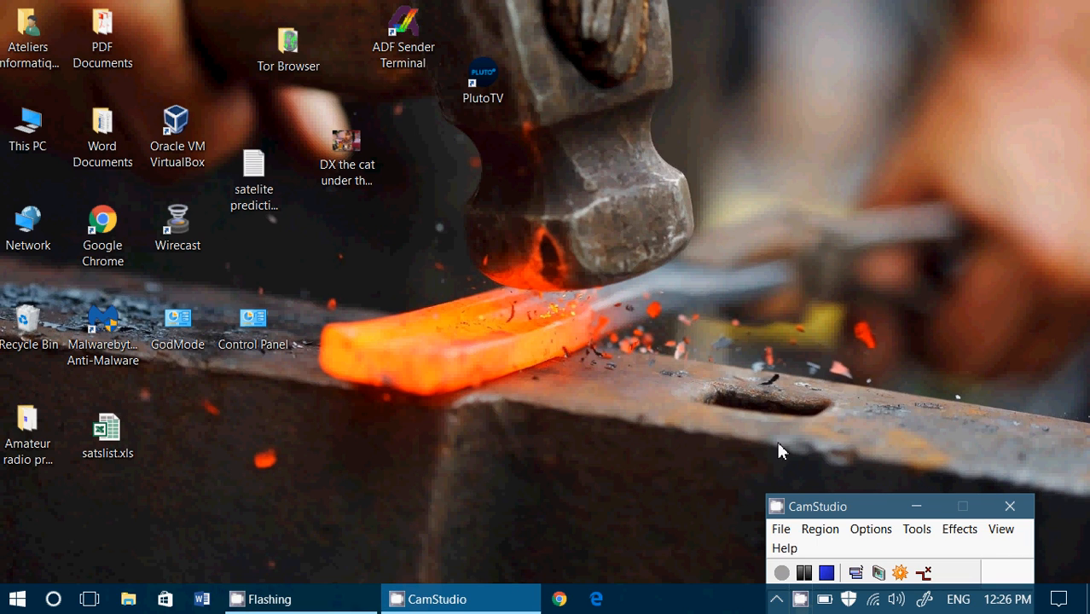
mouse_move(841, 514)
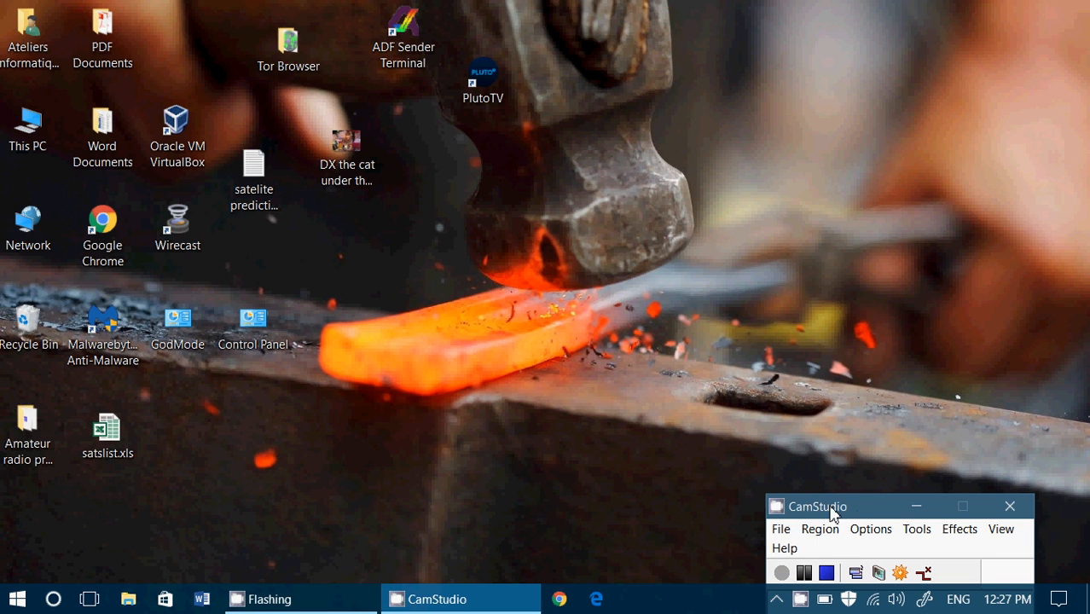